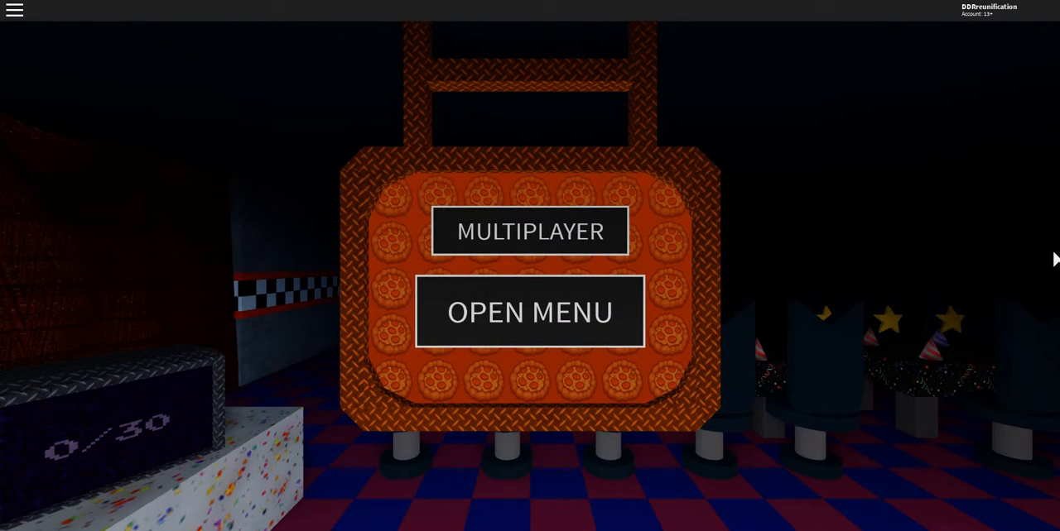
- Join a random FNaF 1 multiplayer server from the lobby's MULTIPLAYER menu
click(529, 312)
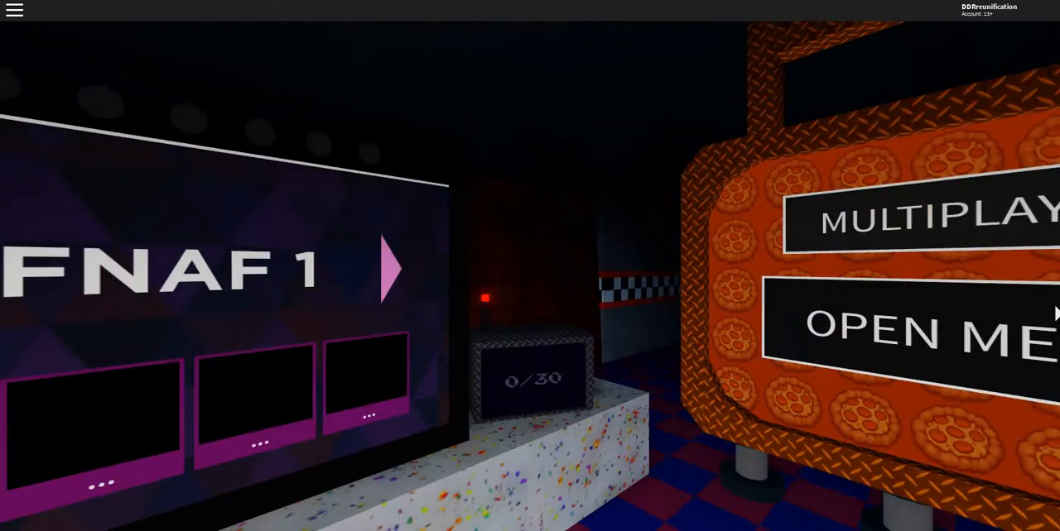
click(928, 219)
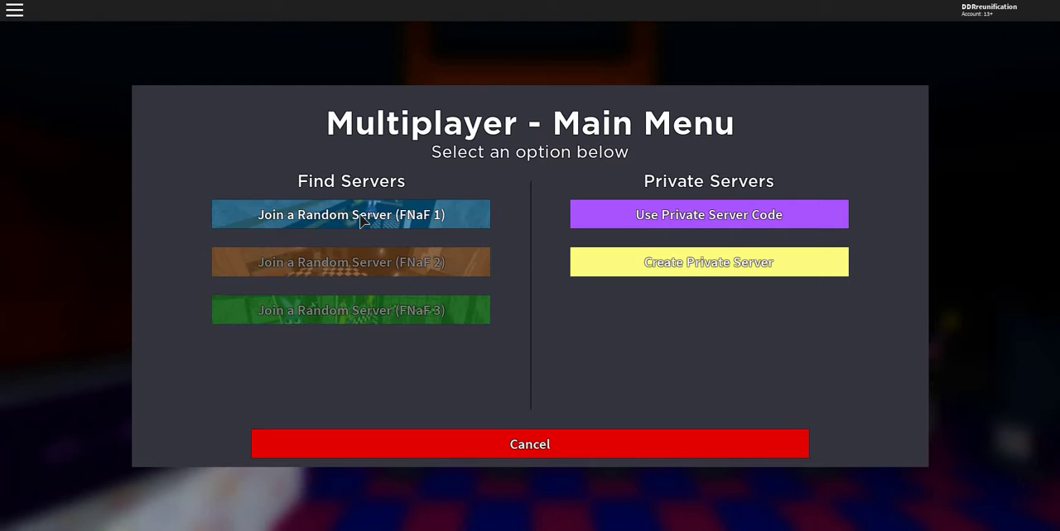
click(351, 215)
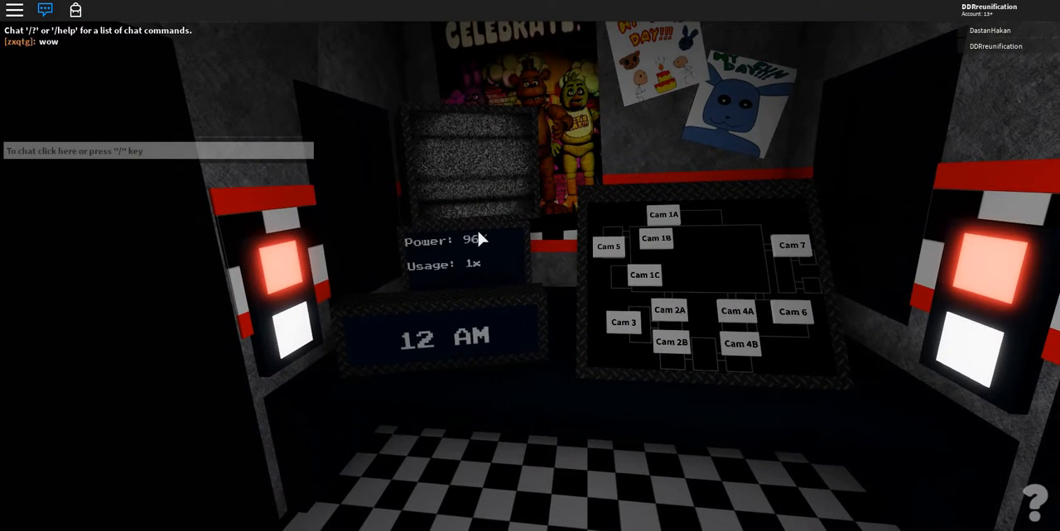
- Post 'everyone left lol' in chat and check Cams 1C and 1B
text(every)
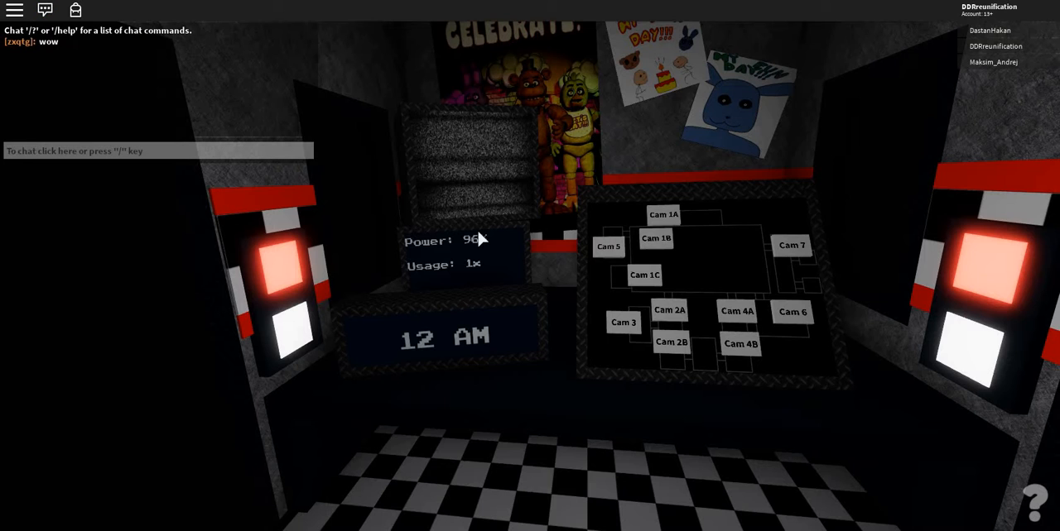
click(644, 275)
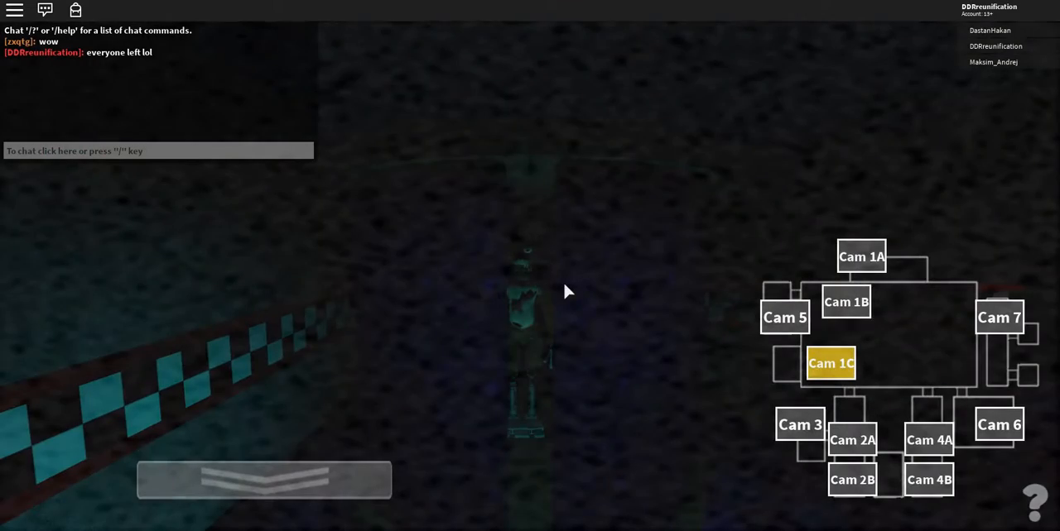
click(845, 302)
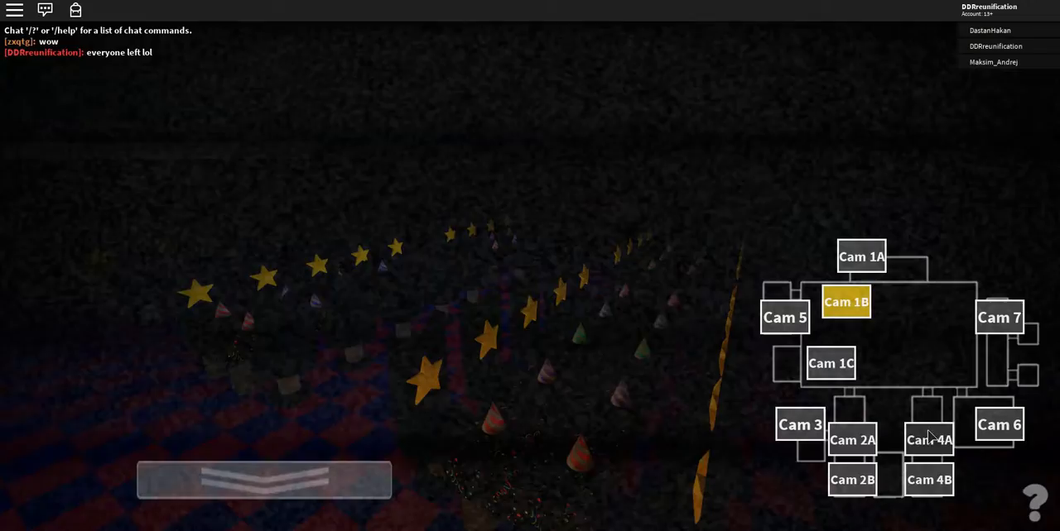
click(929, 480)
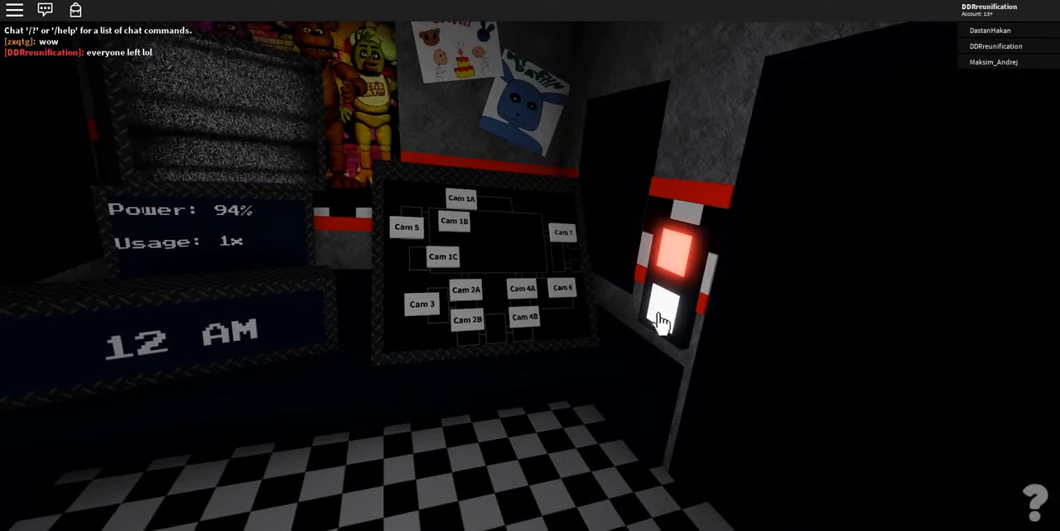
- Check Cams 4B, 1A and 4A, then lower the monitor to the office
click(524, 317)
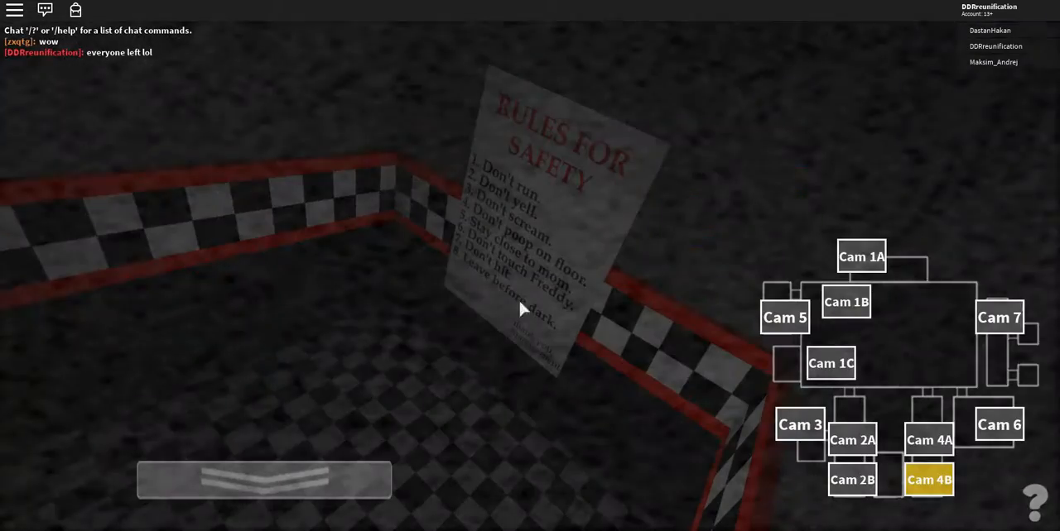
click(861, 257)
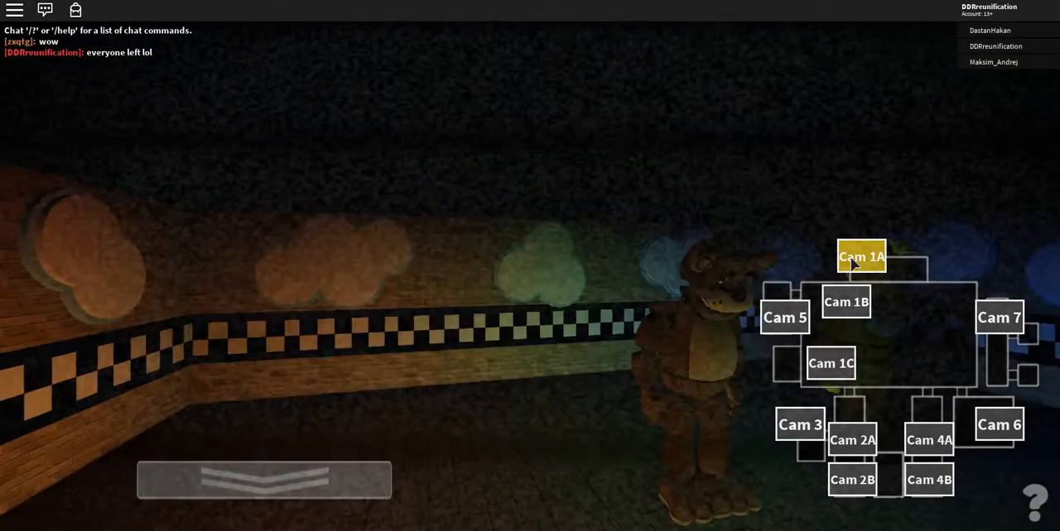
click(830, 362)
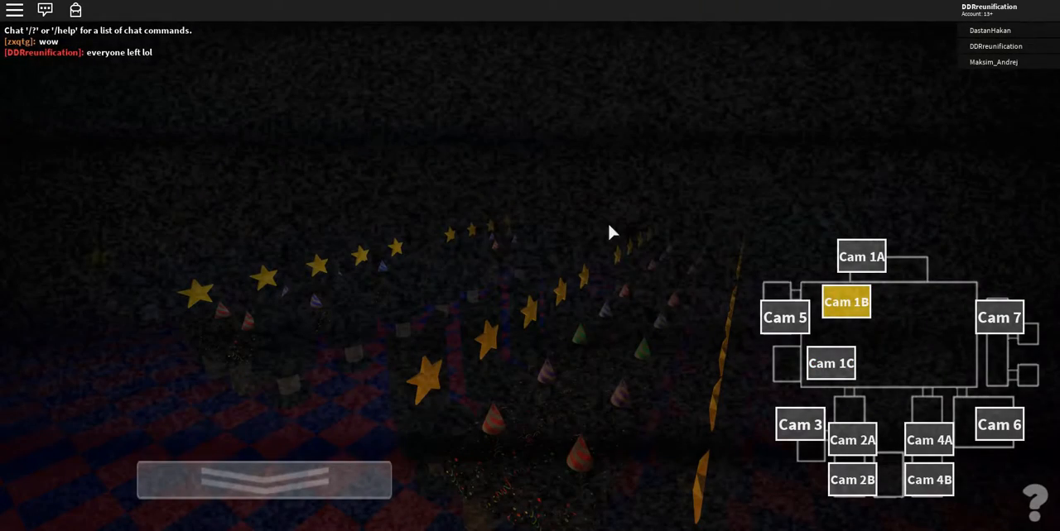
mouse_move(927, 327)
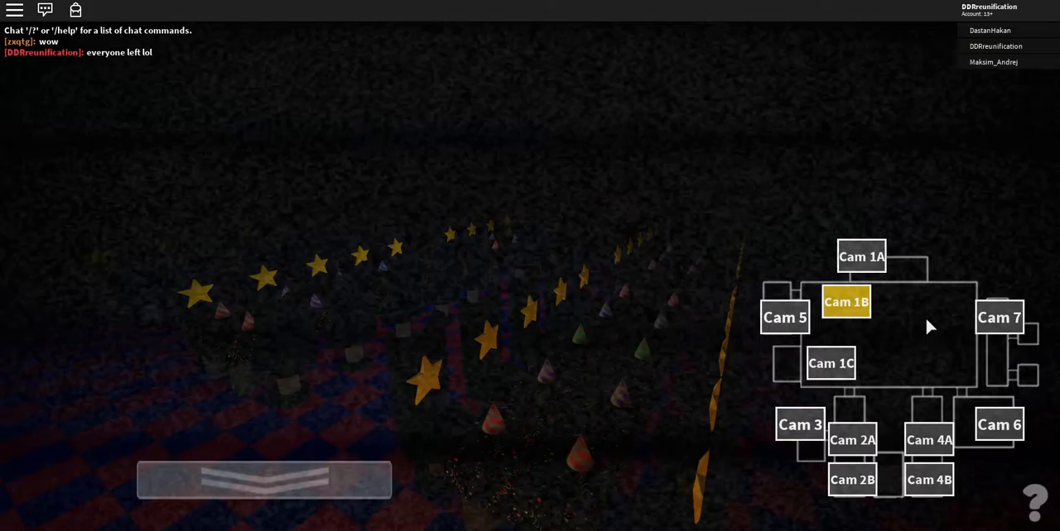
click(929, 439)
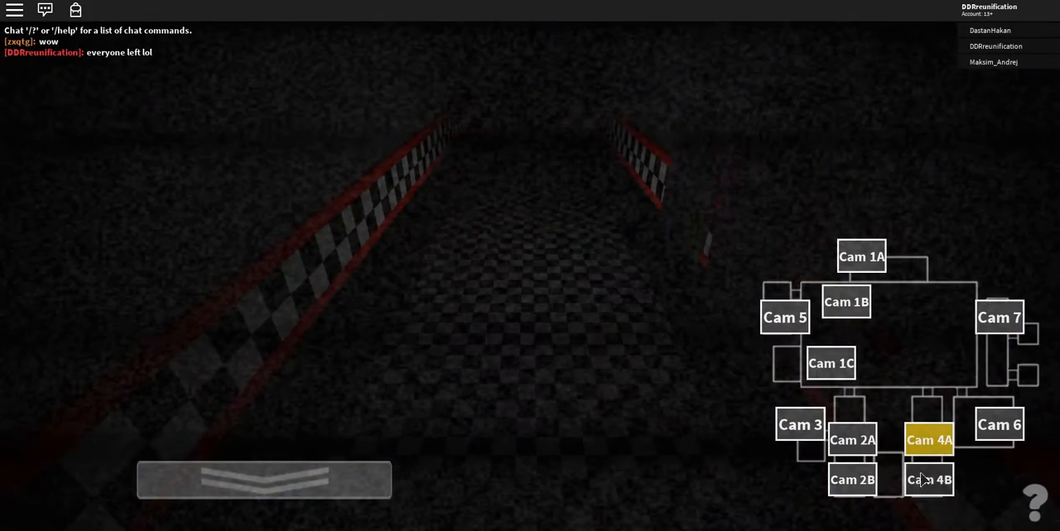
click(845, 301)
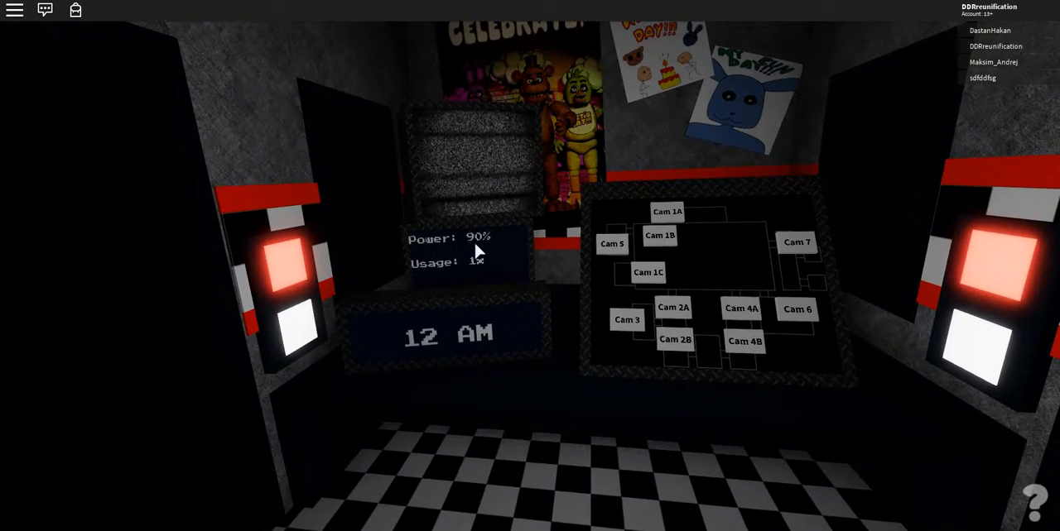
- Face the right door and operate its door control while waiting for 1 AM
click(648, 272)
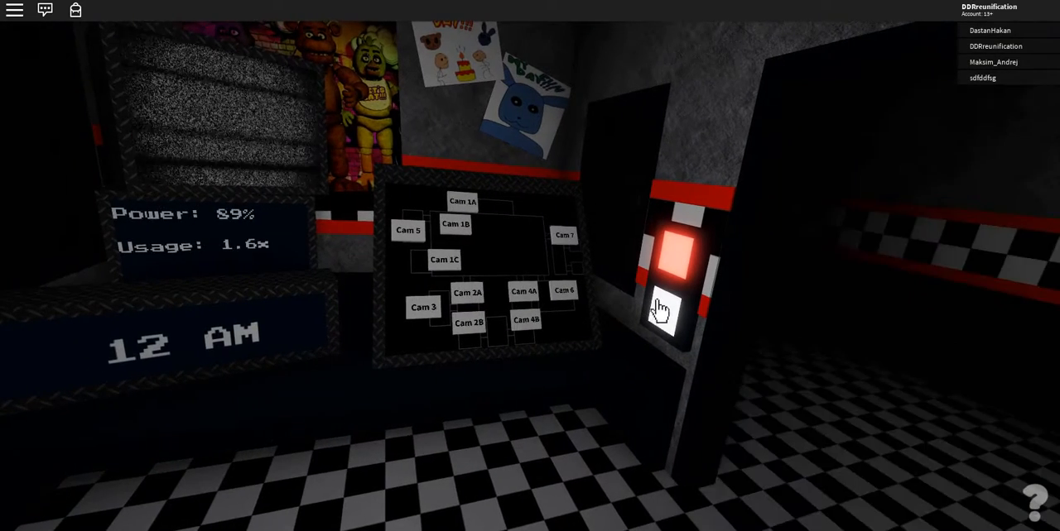
click(444, 260)
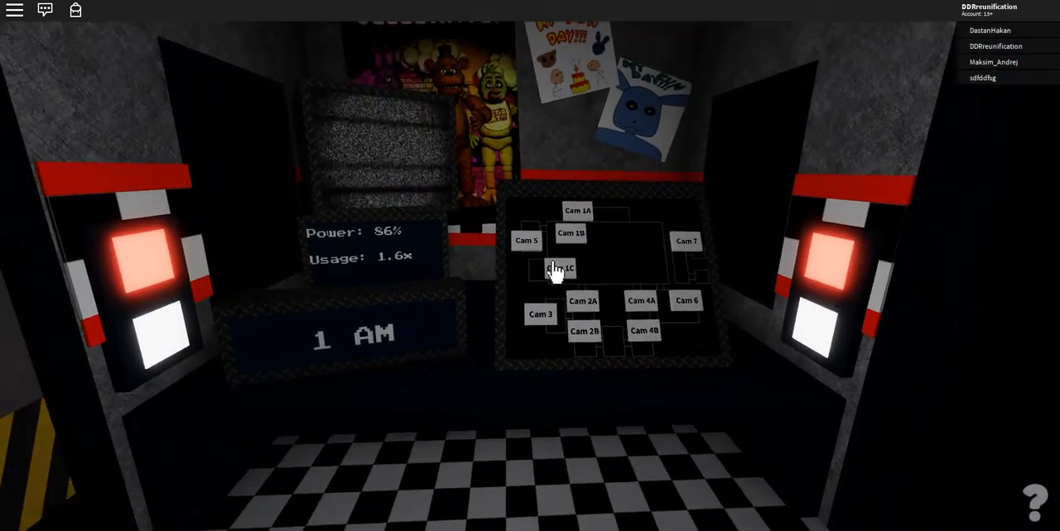
- Check Cams 2A, 1B, 4B and 7, spotting Chica on Cam 7
click(582, 301)
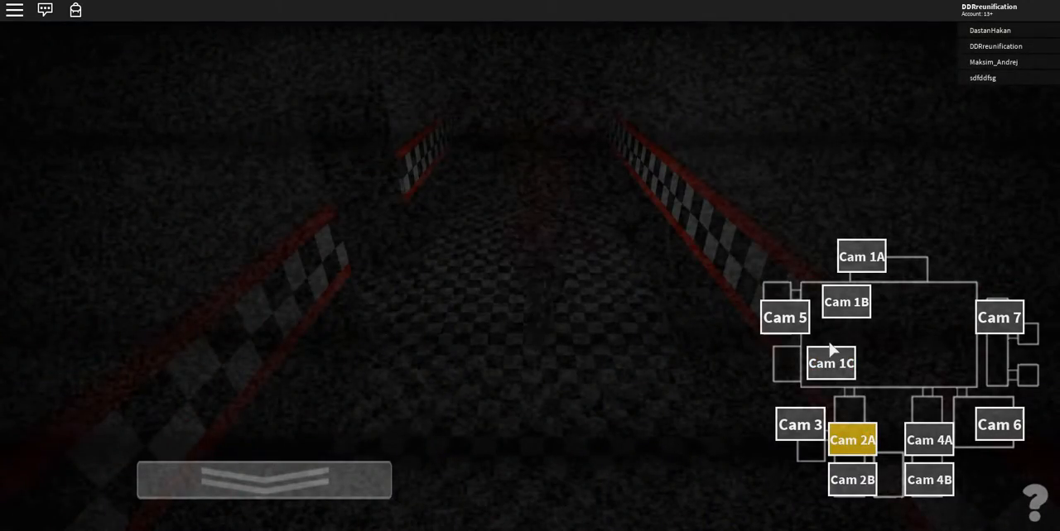
click(845, 301)
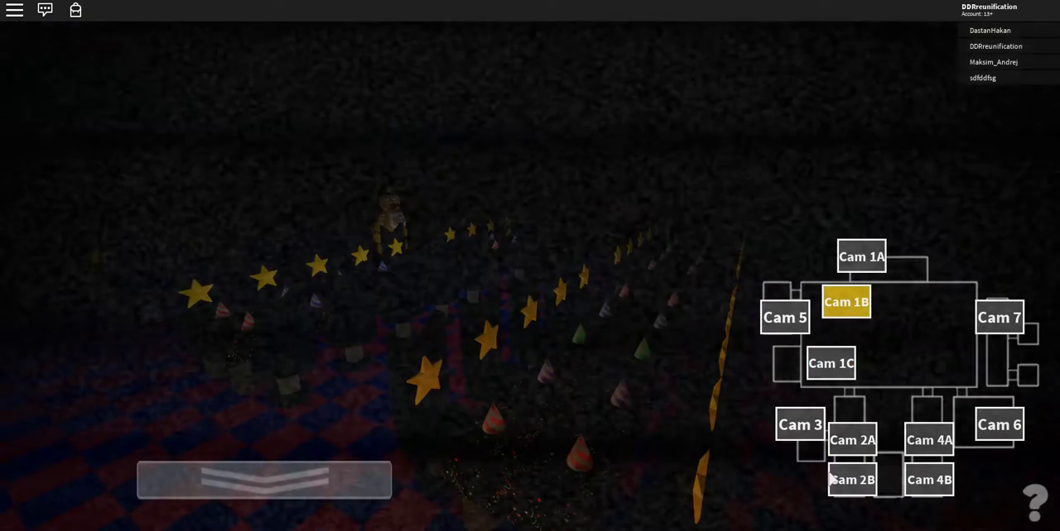
click(852, 479)
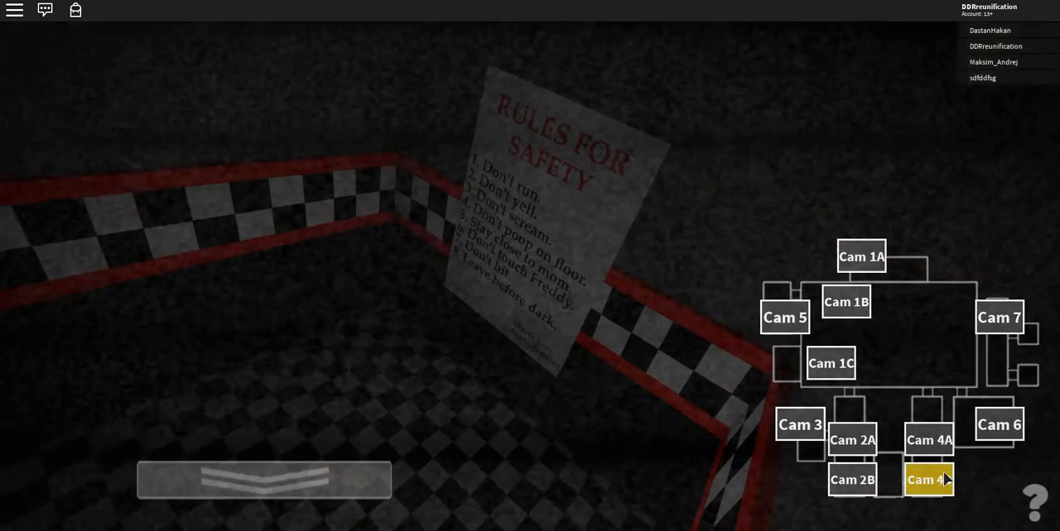
click(999, 317)
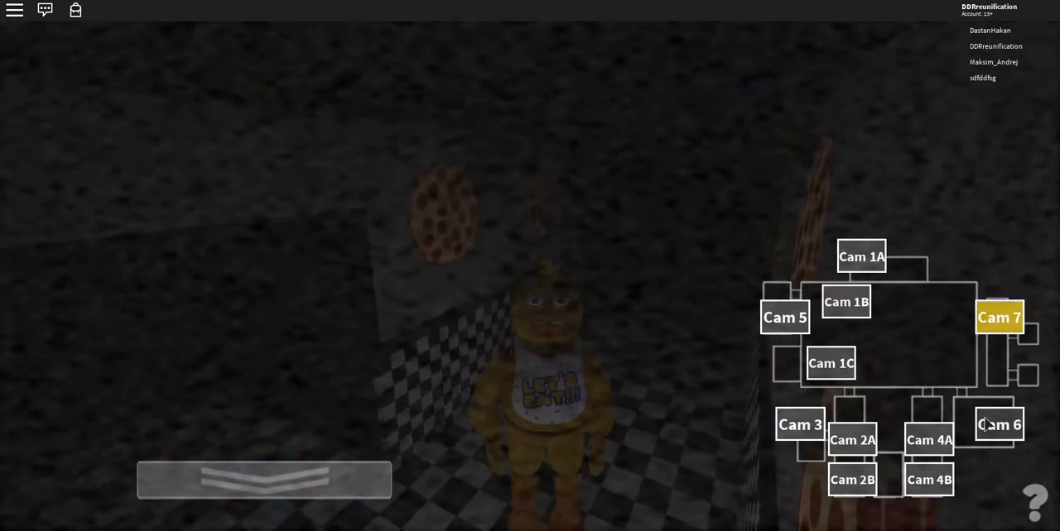
click(830, 363)
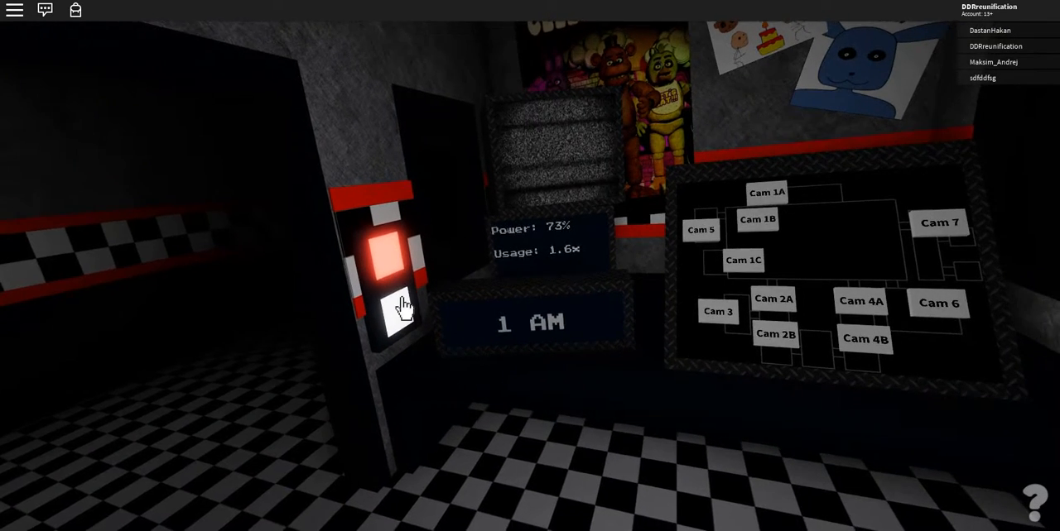
- Cut power usage to 1x and check Cams 7, 4A and 1C
click(744, 260)
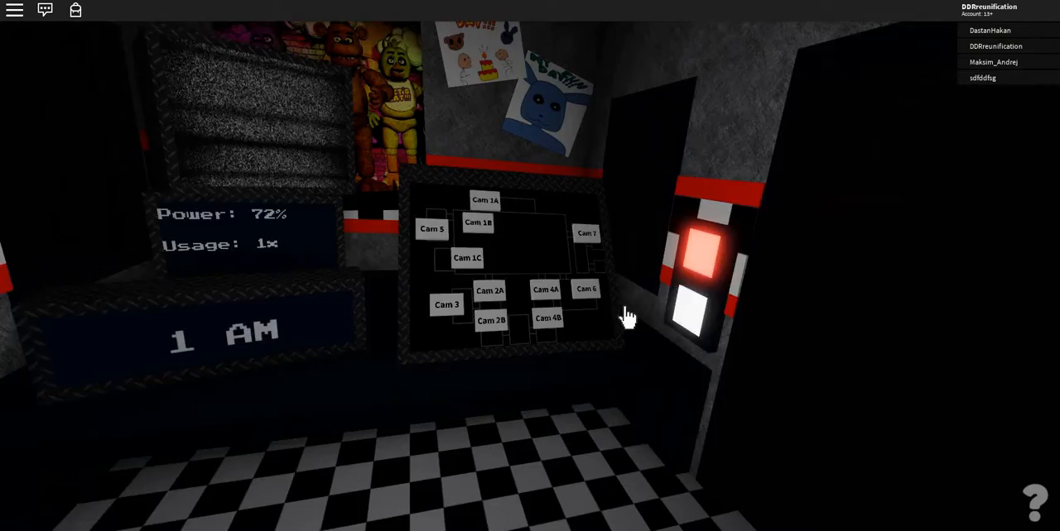
click(586, 234)
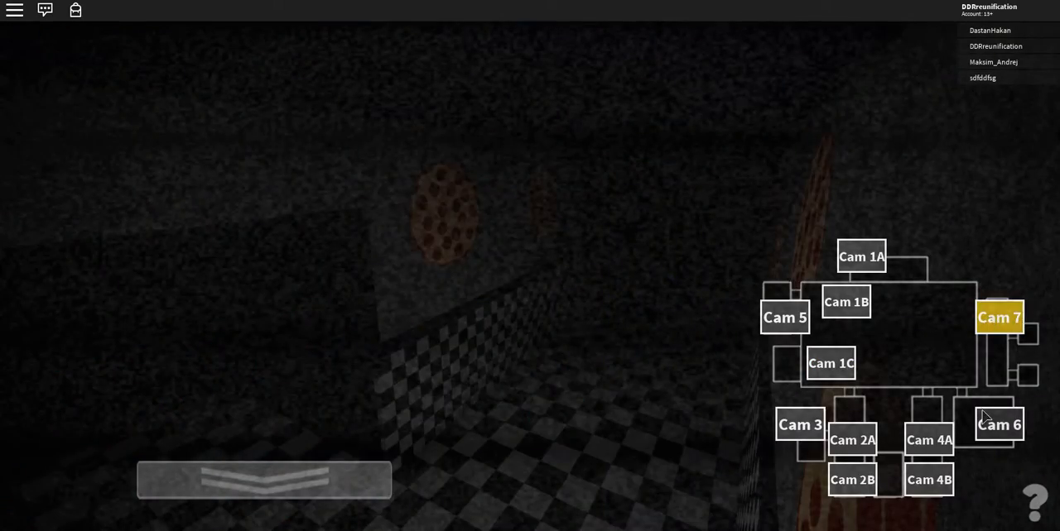
click(928, 440)
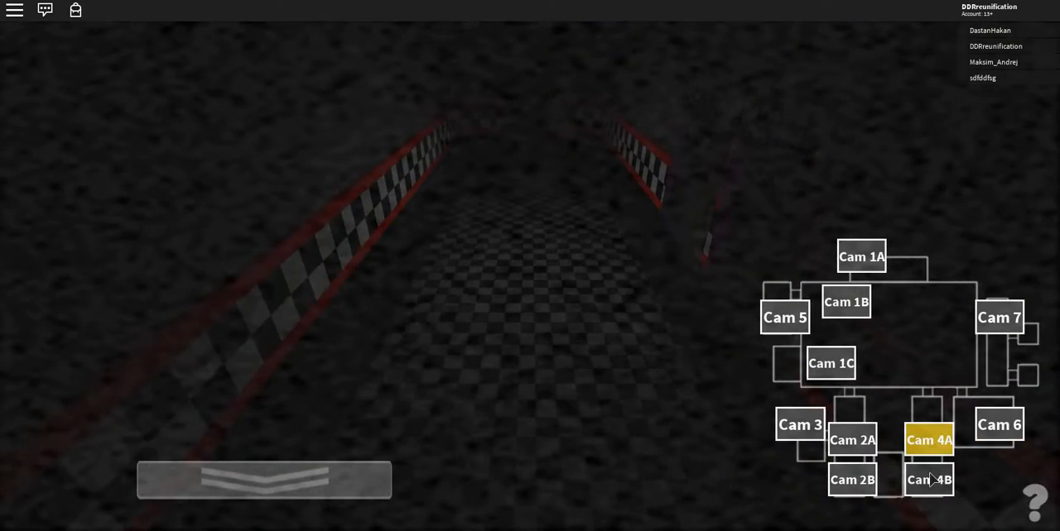
click(829, 364)
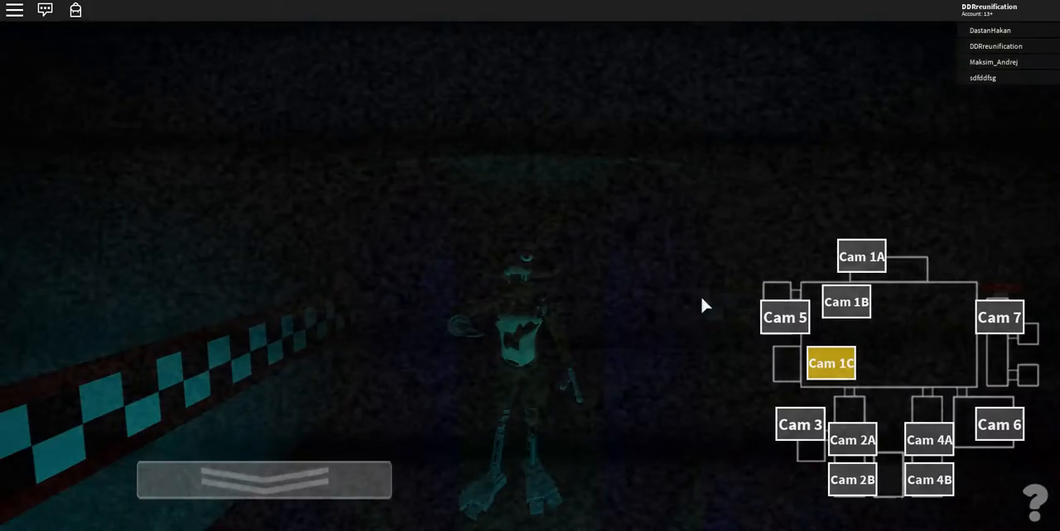
click(998, 318)
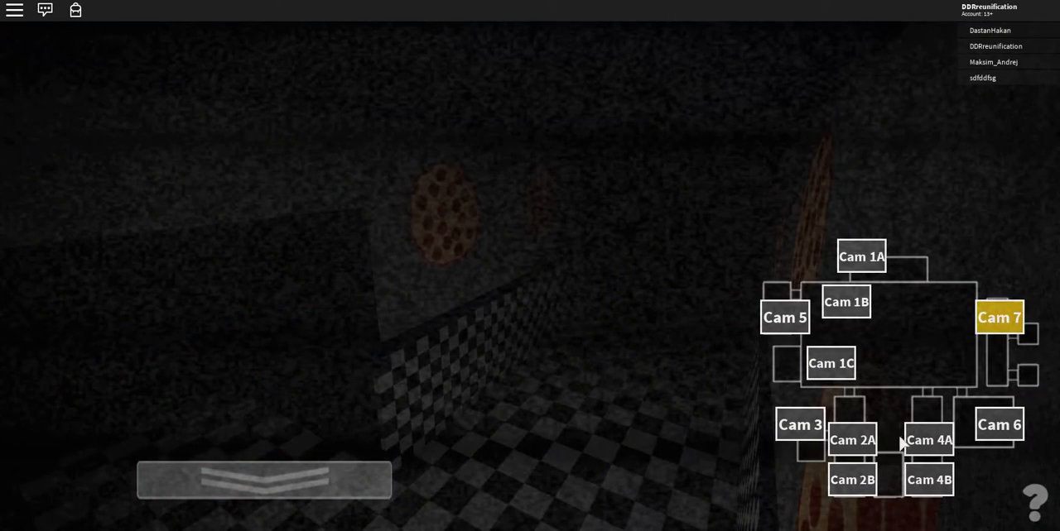
click(999, 425)
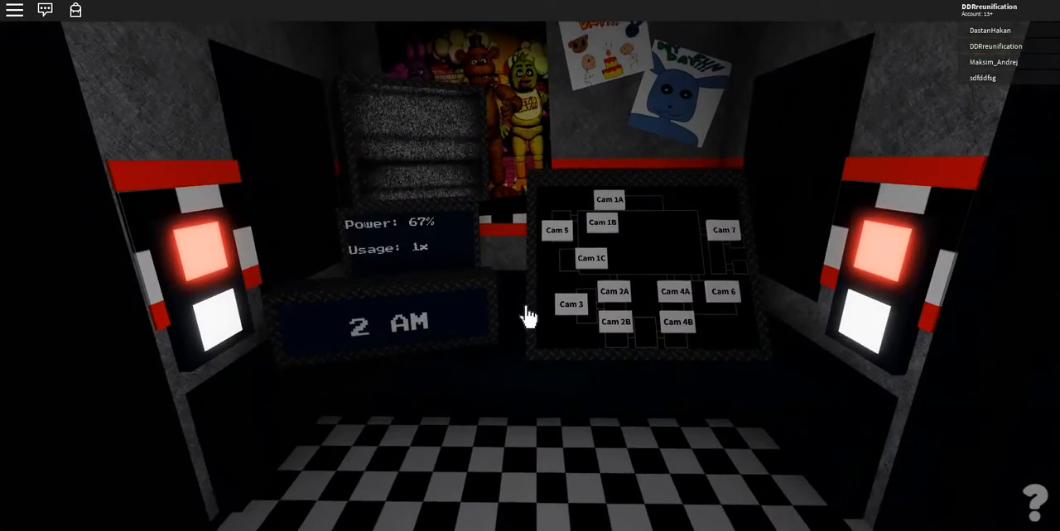
- Watch the Cam 5 feed, then light the left doorway before 3 AM
click(592, 258)
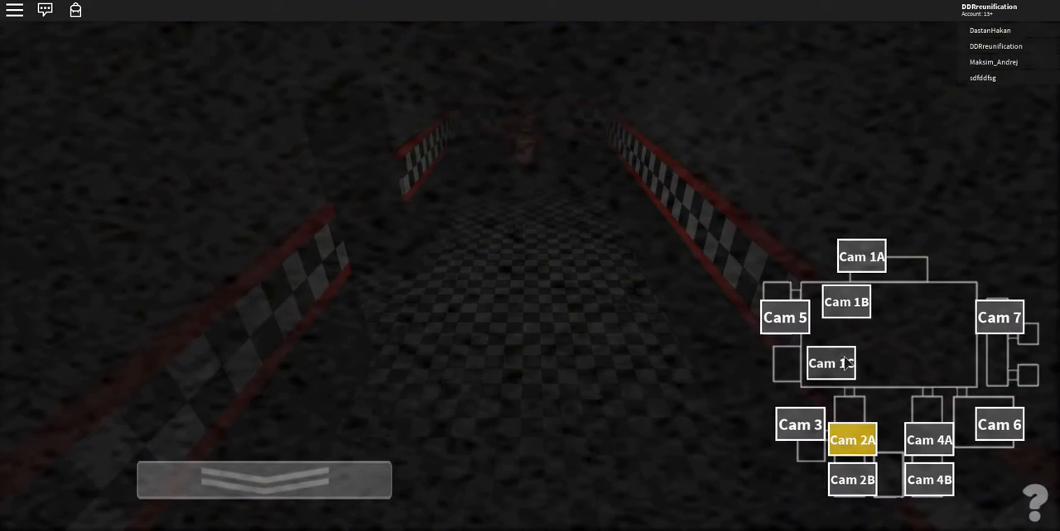
click(784, 317)
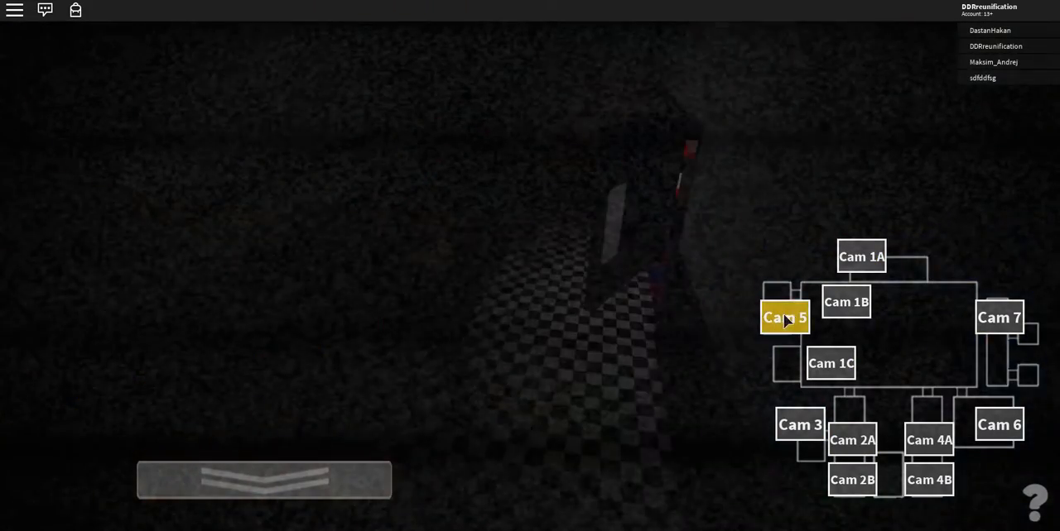
click(852, 440)
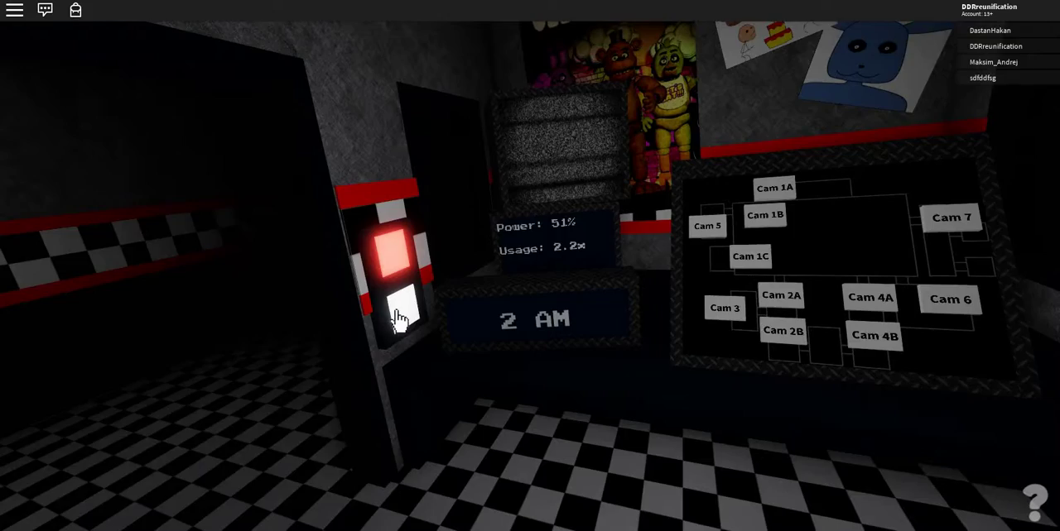
click(782, 330)
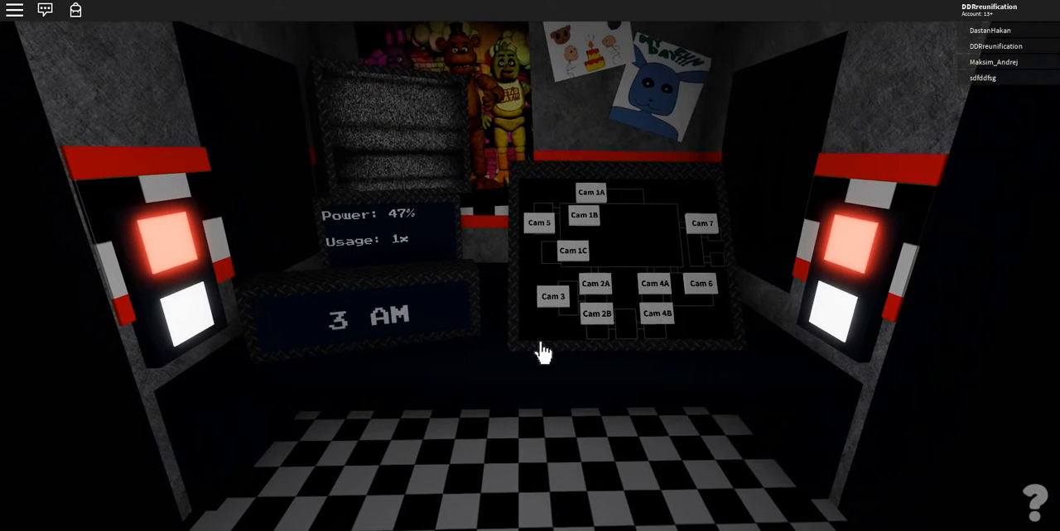
- Shut the left door, check Cam 1C, then reopen and shut the door again
click(572, 250)
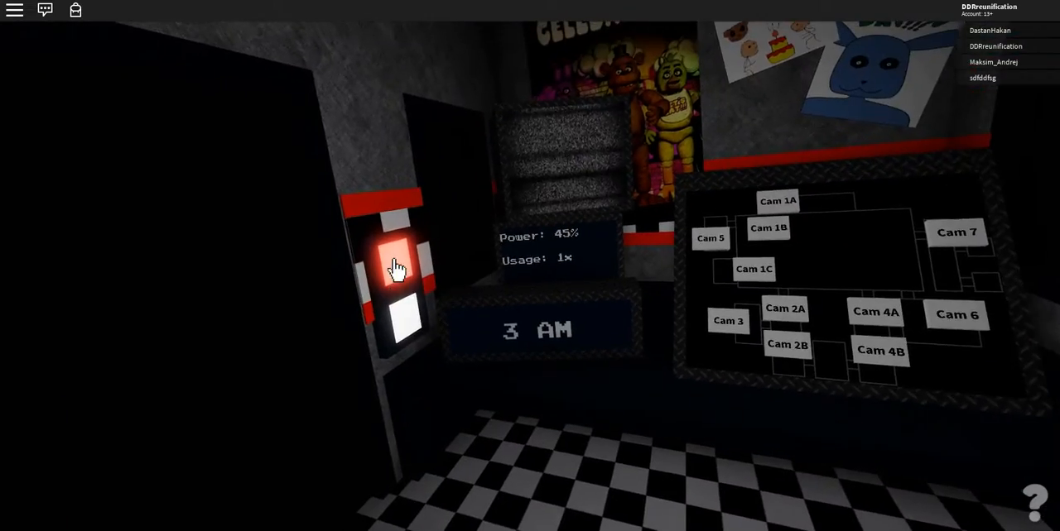
click(754, 268)
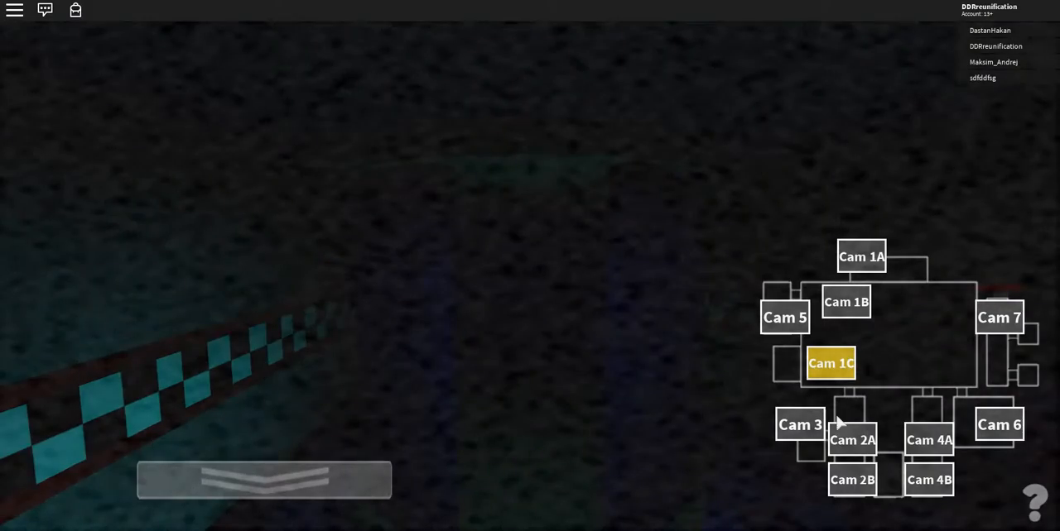
click(852, 479)
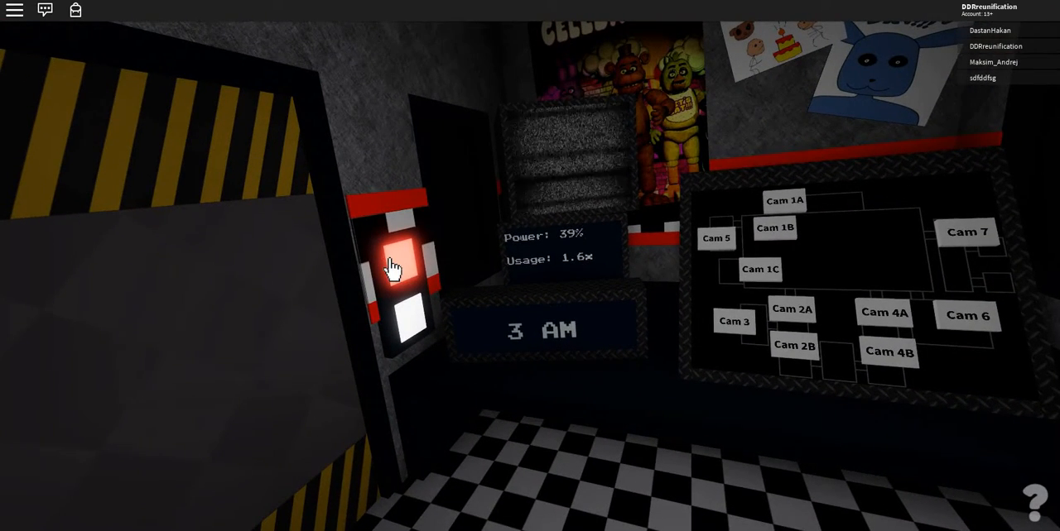
click(399, 265)
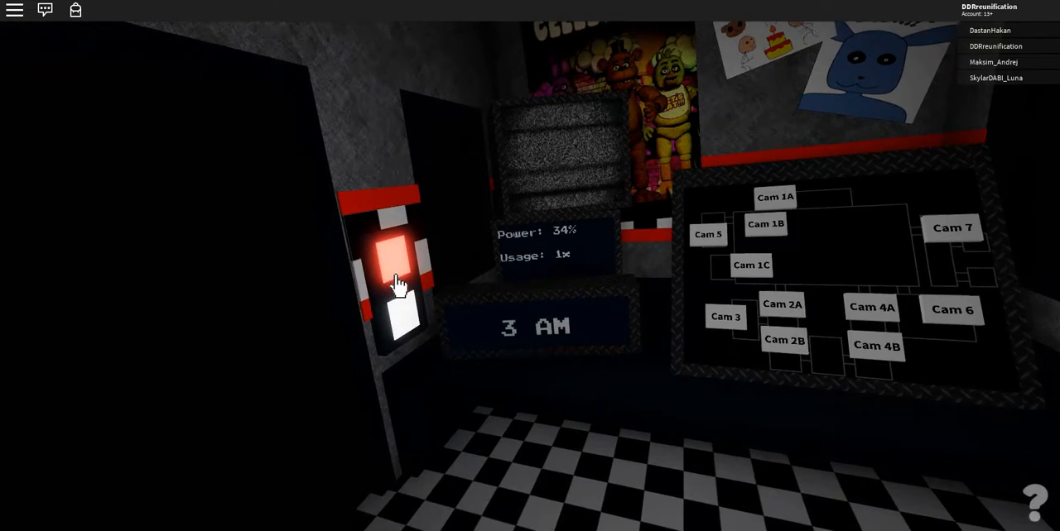
click(750, 265)
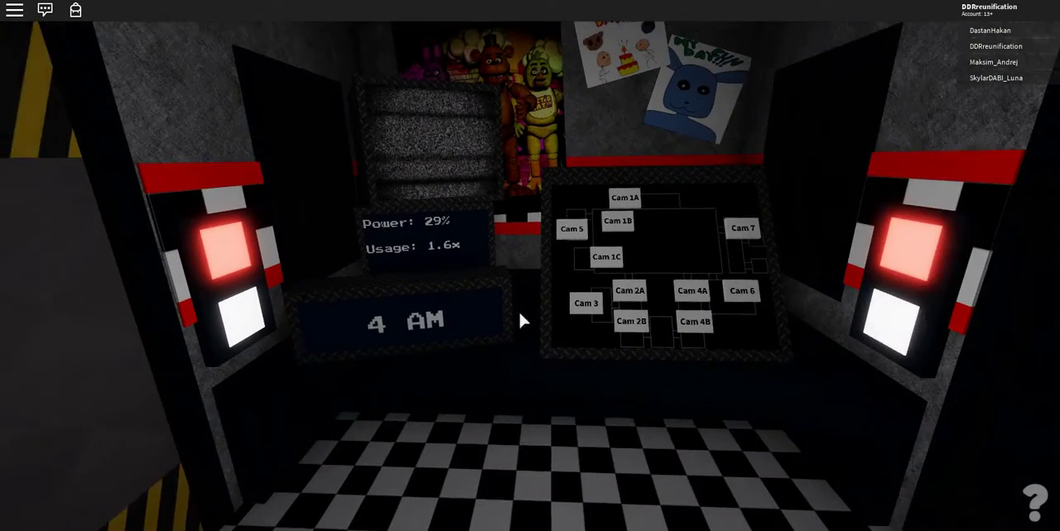
- Light the left doorway, view Cam 1C, then look toward the office's right side
click(606, 257)
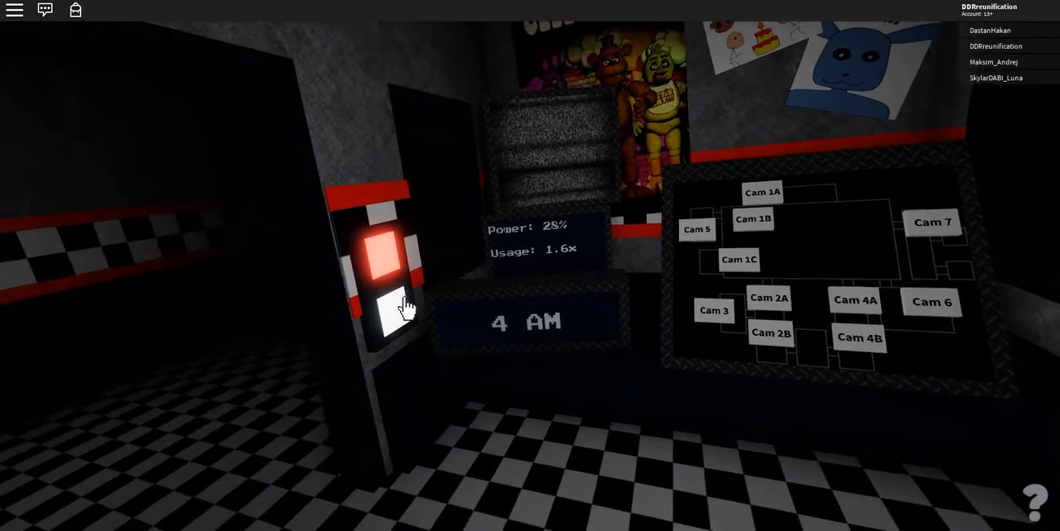
click(738, 259)
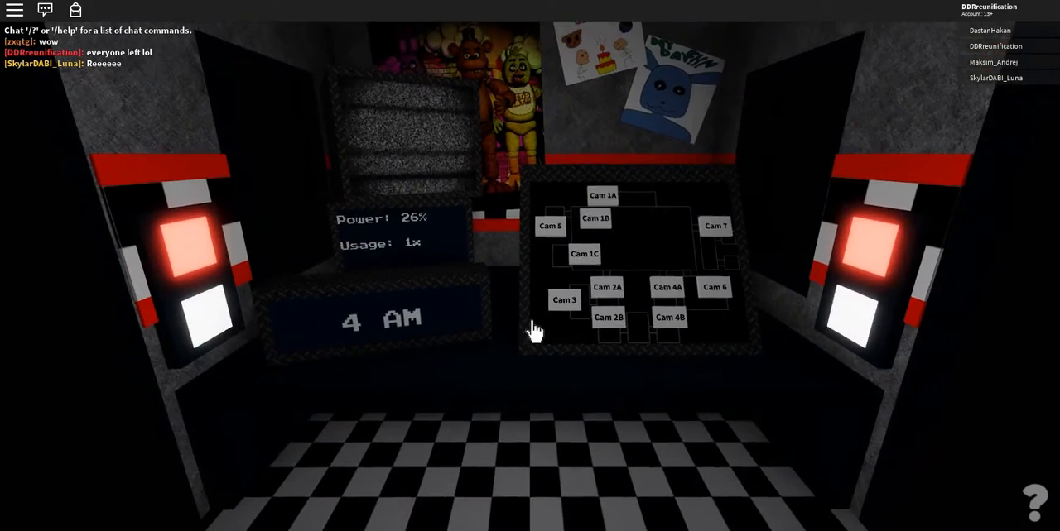
click(585, 254)
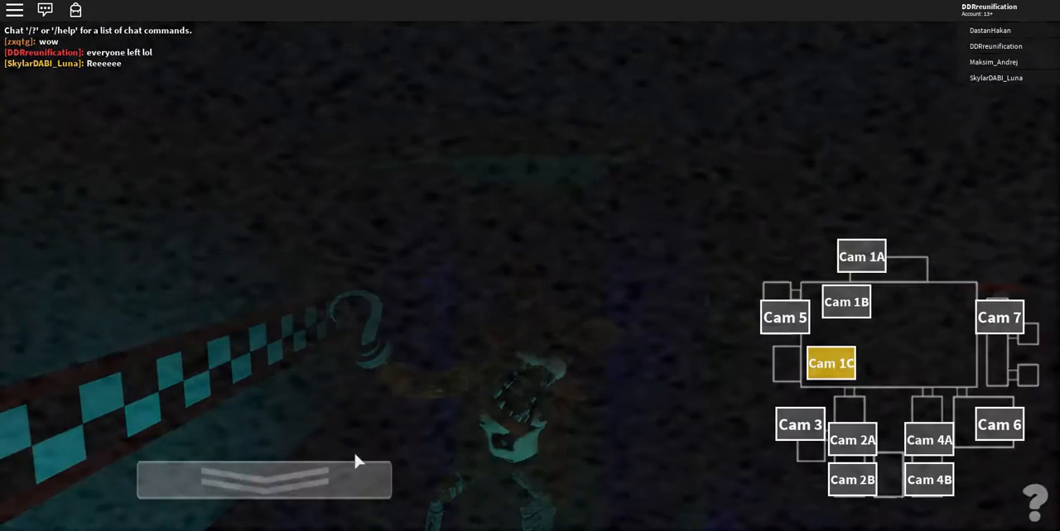
mouse_move(562, 294)
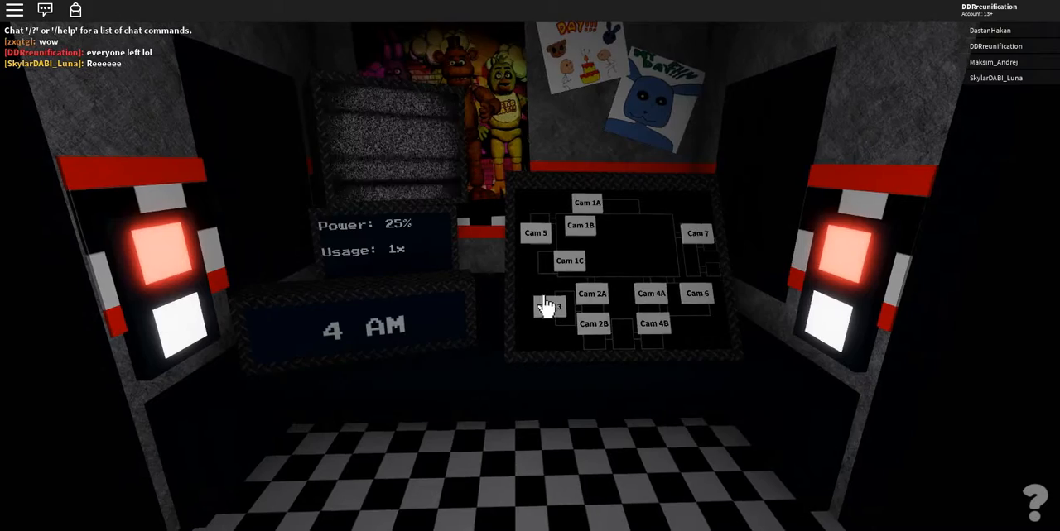
drag(538, 306, 414, 422)
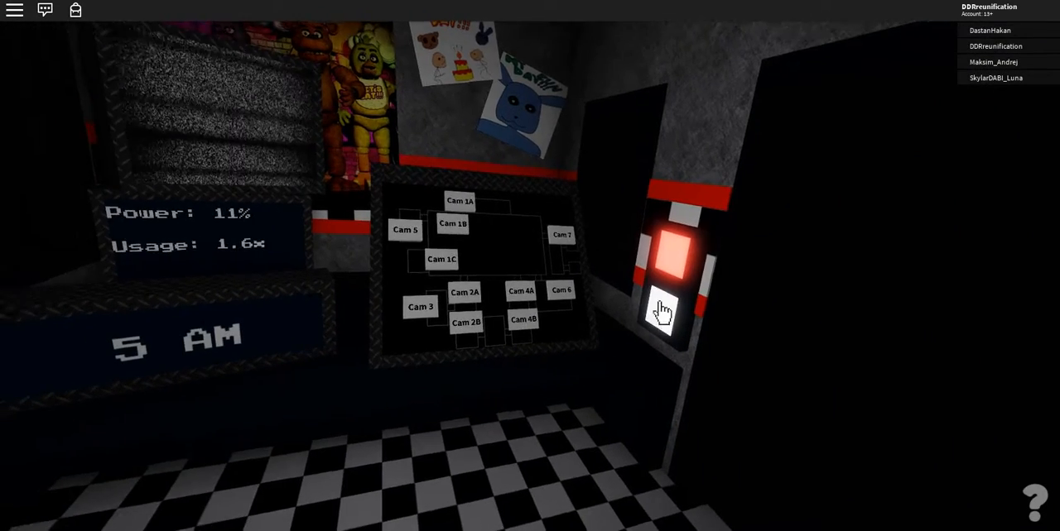
- Alternate right and left doorway lights and check Cam 1C as power drains to 3%
click(441, 259)
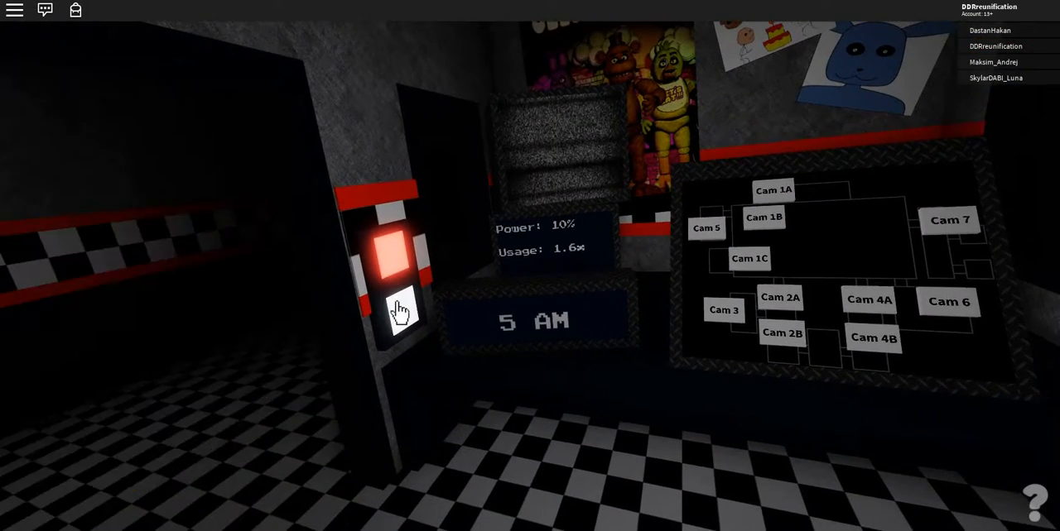
click(749, 258)
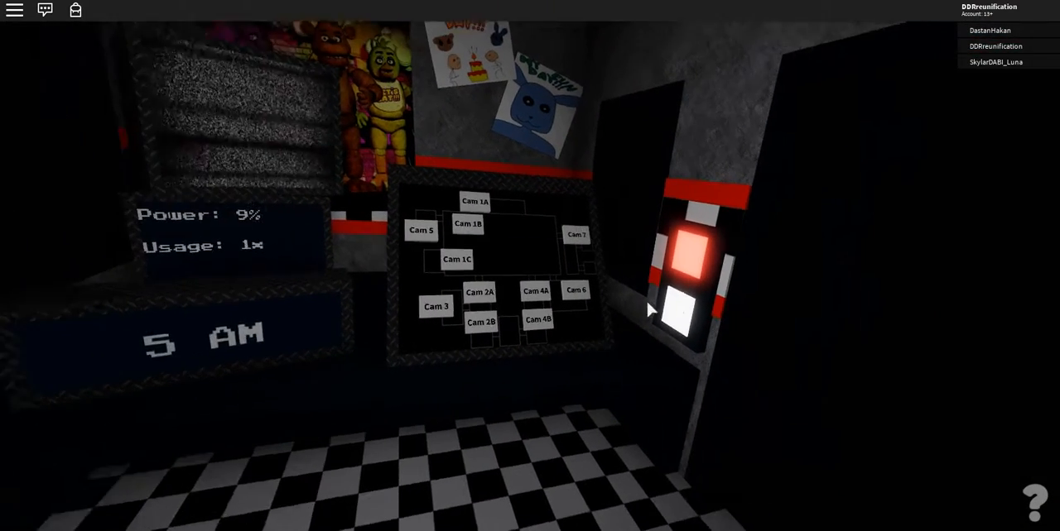
click(538, 320)
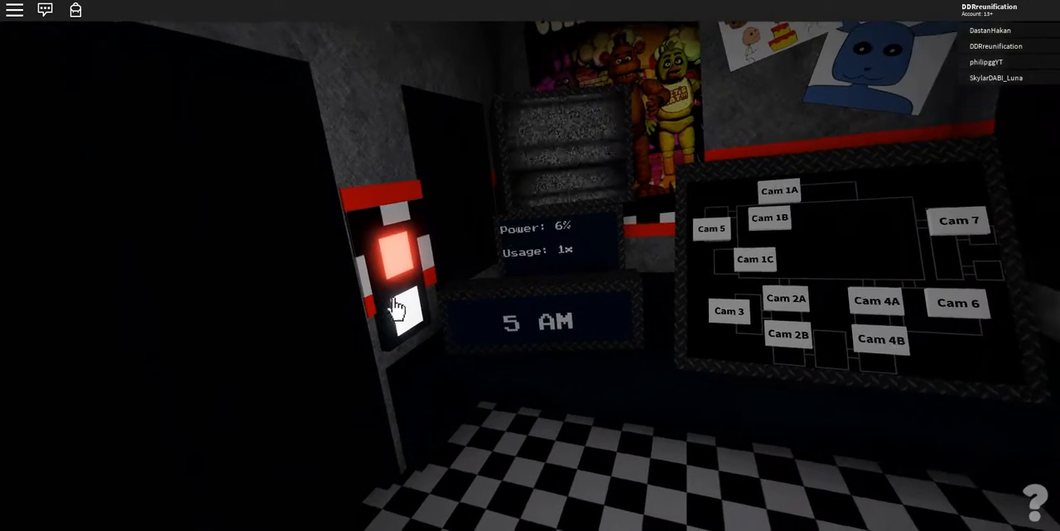
click(754, 259)
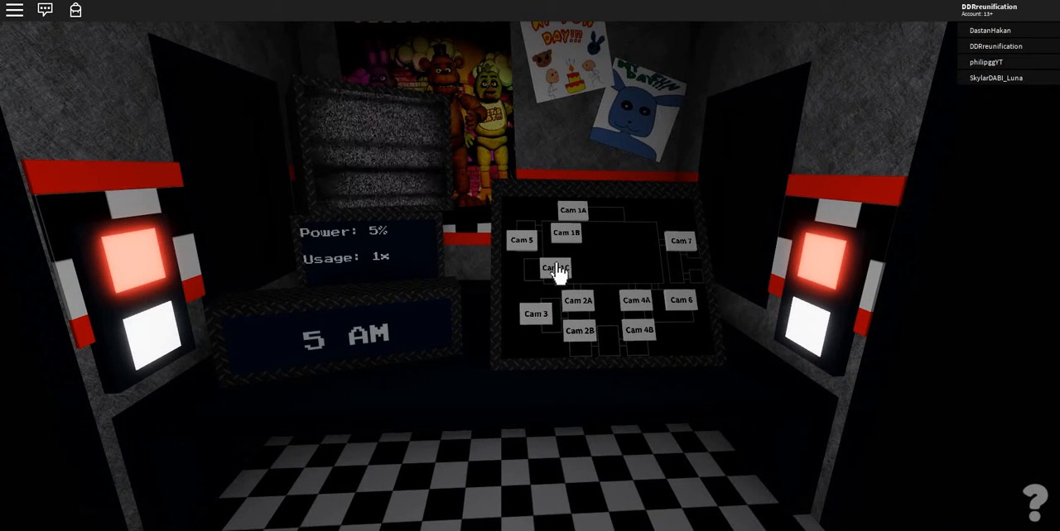
click(556, 267)
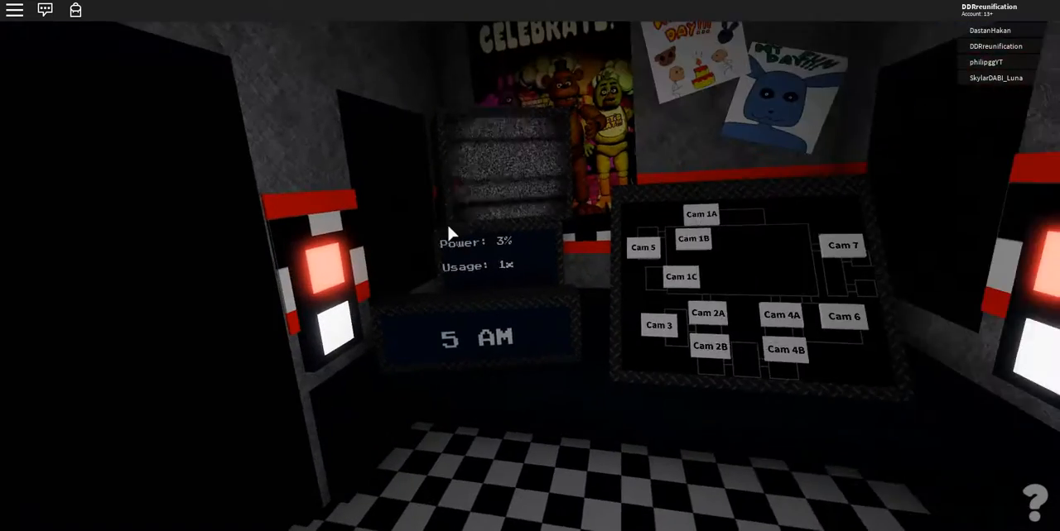
click(681, 276)
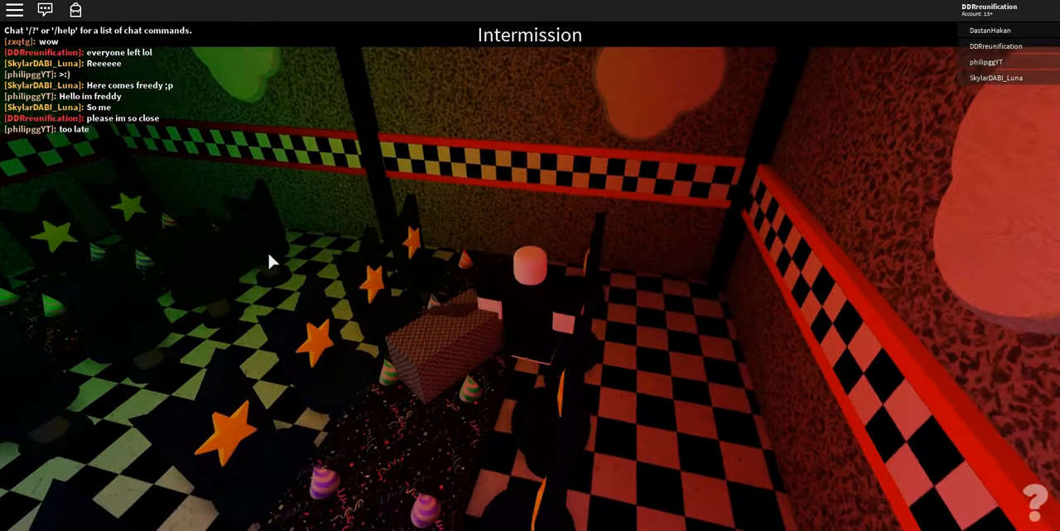
- Post 'the power was at 2% w' in chat during intermission
text(the power was at 2)
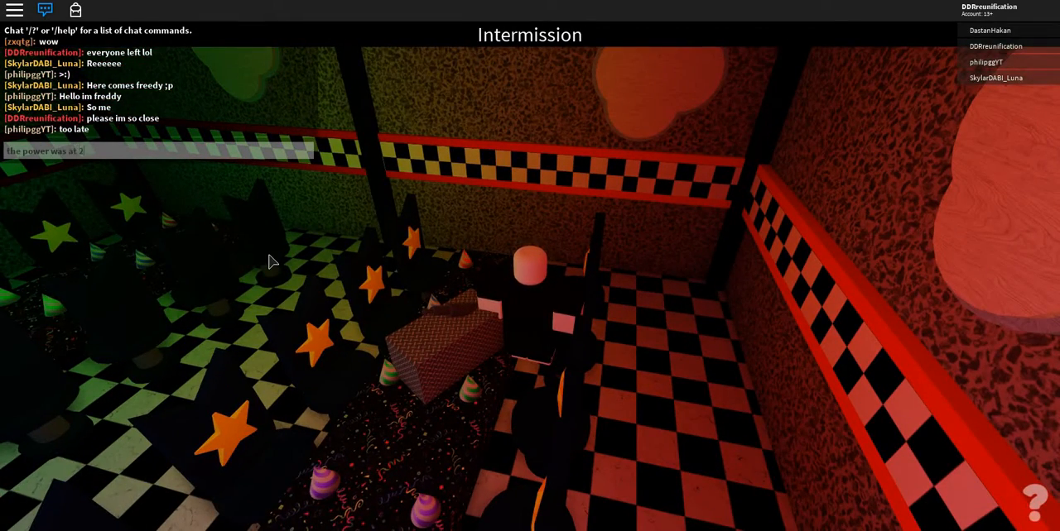
text(% w)
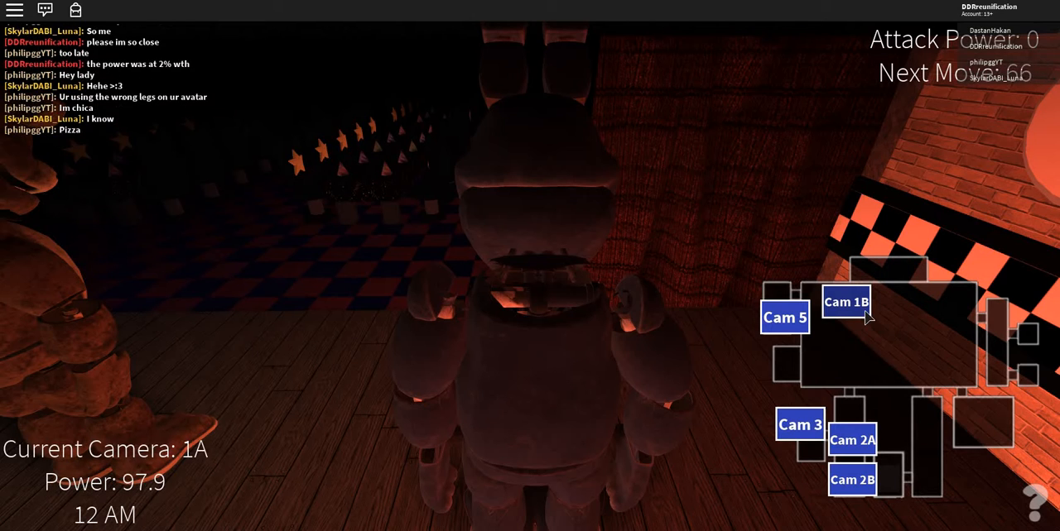
- Switch among security camera feeds to find Chica on the party floor
click(851, 440)
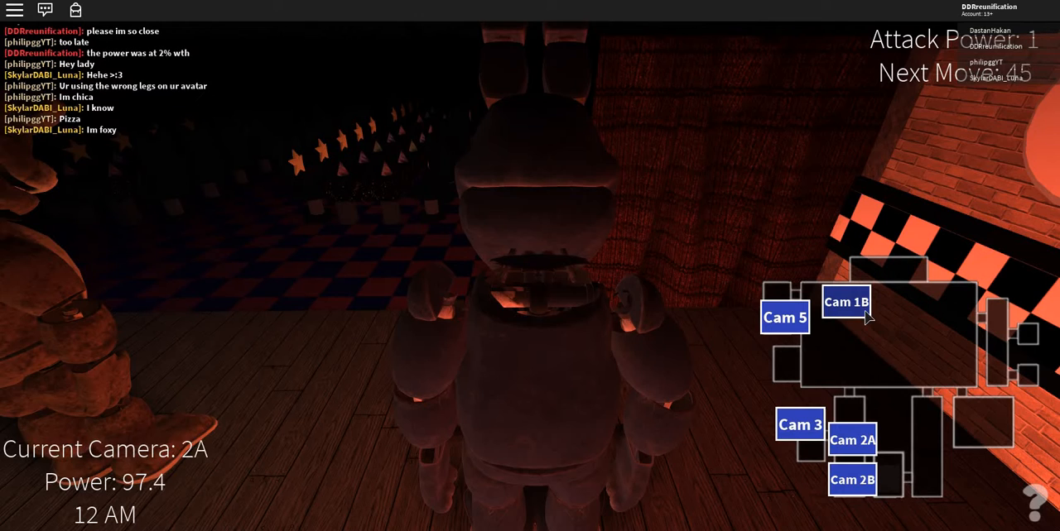
click(851, 481)
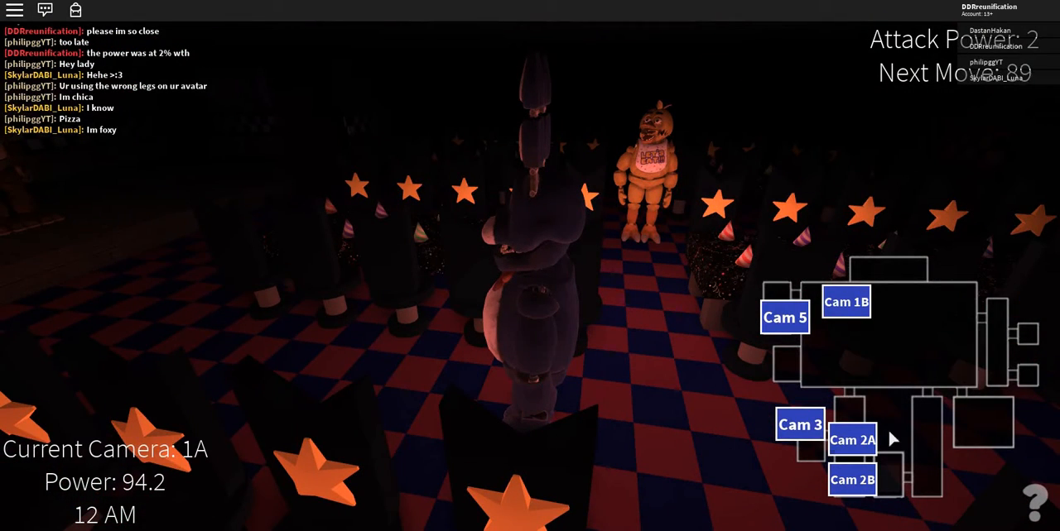
click(852, 440)
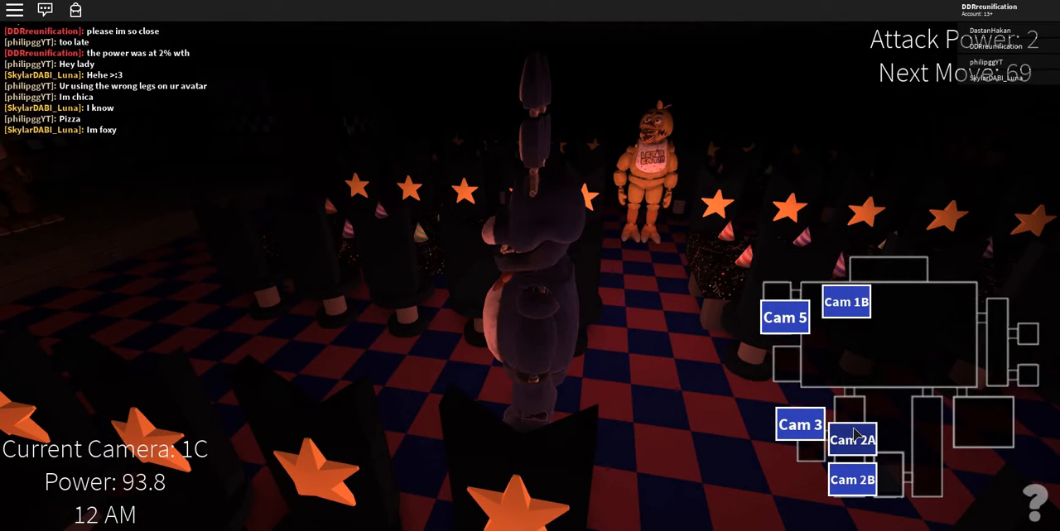